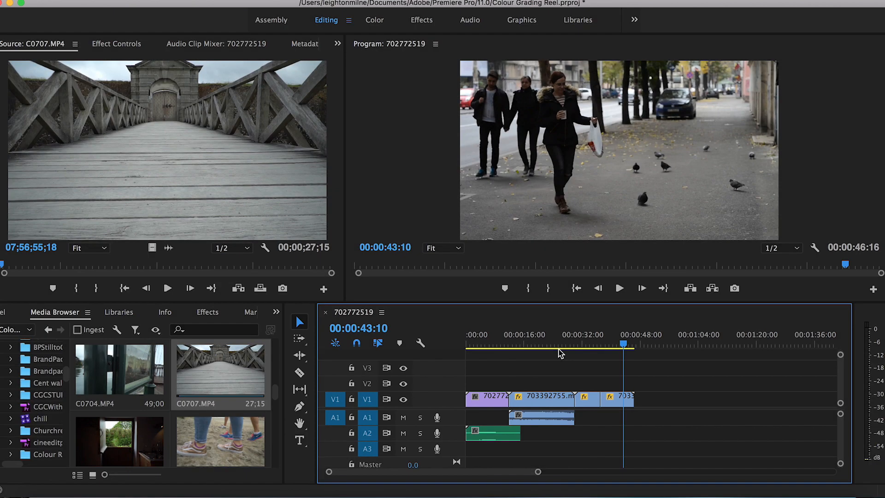
- Move the playhead to 00:00:07:23 on the early aerial forest shot
{"action": "left_click", "coordinate": [495, 344]}
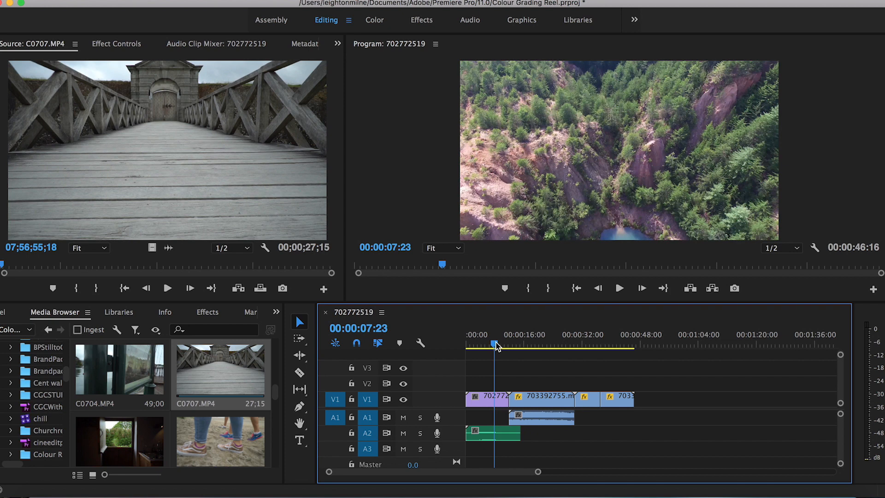
{"action": "mouse_move", "coordinate": [431, 372]}
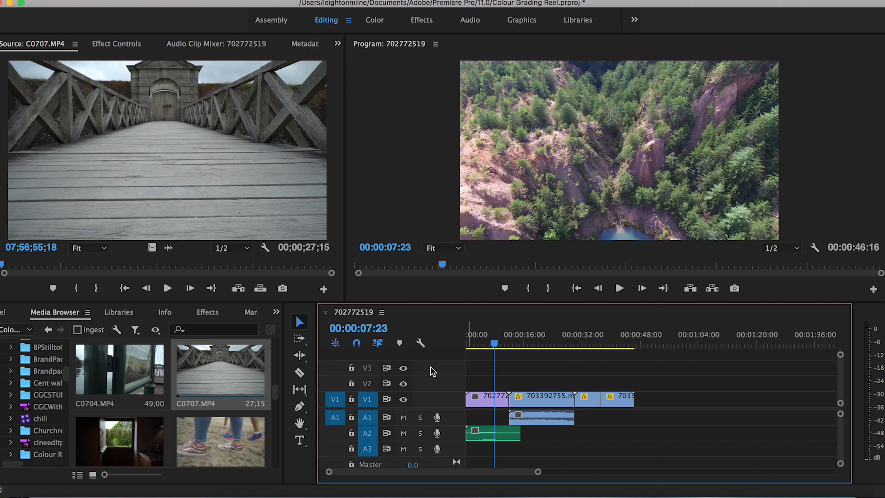
{"action": "mouse_move", "coordinate": [515, 360]}
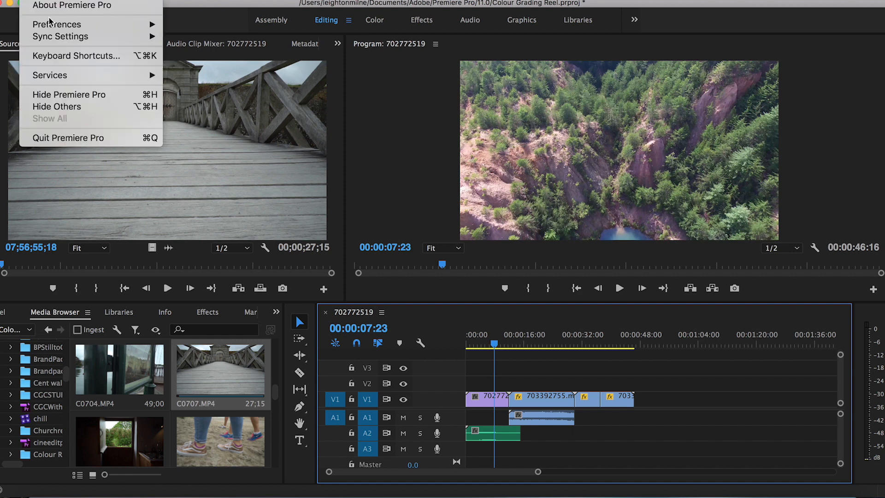
{"action": "mouse_move", "coordinate": [76, 55]}
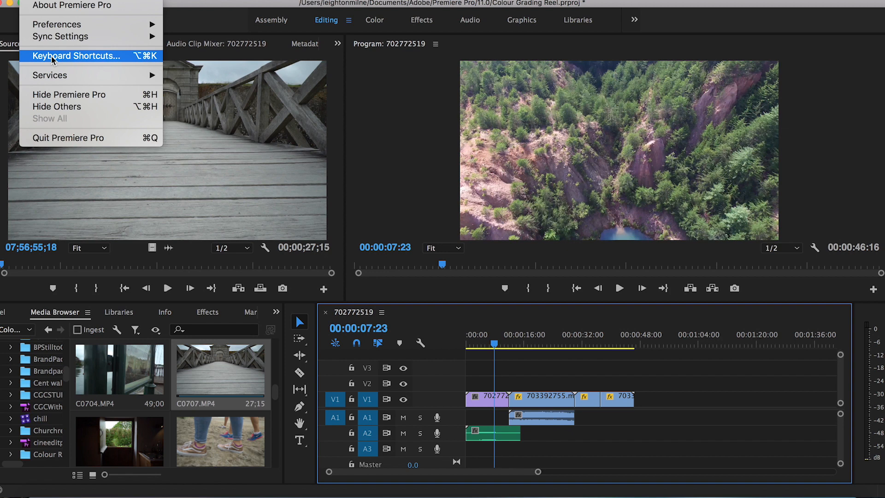
- Open the Keyboard Shortcuts map and look up the Mark Clip key
{"action": "left_click", "coordinate": [76, 55]}
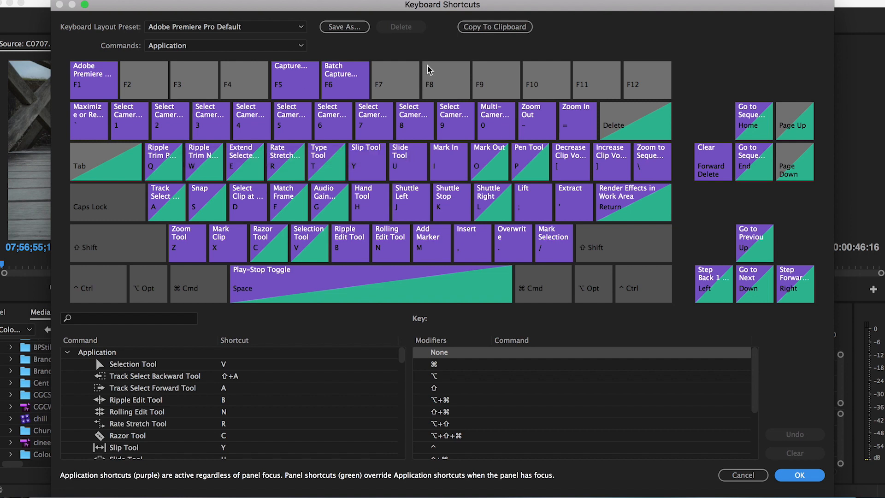
{"action": "mouse_move", "coordinate": [355, 56]}
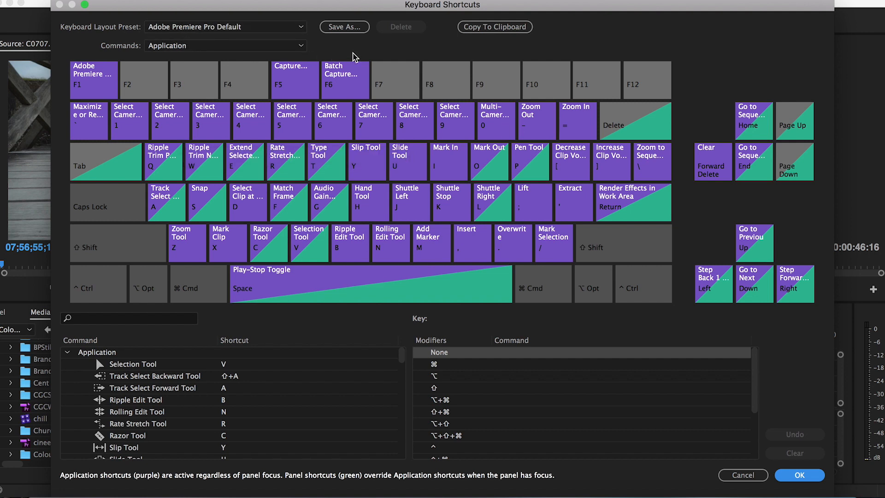
{"action": "mouse_move", "coordinate": [395, 54]}
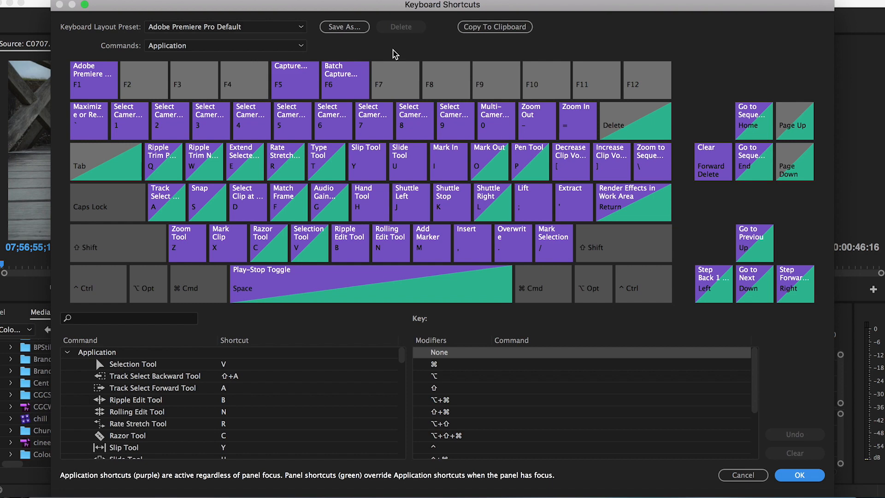
{"action": "mouse_move", "coordinate": [212, 258]}
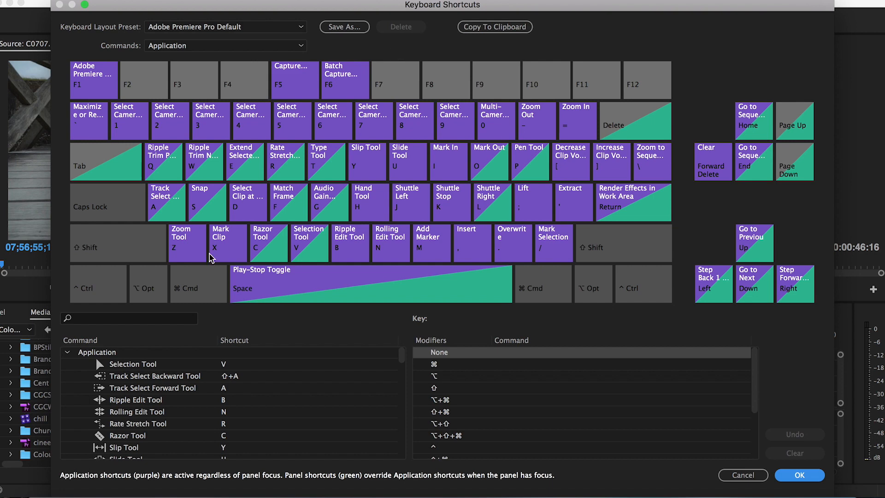
{"action": "left_click", "coordinate": [799, 475]}
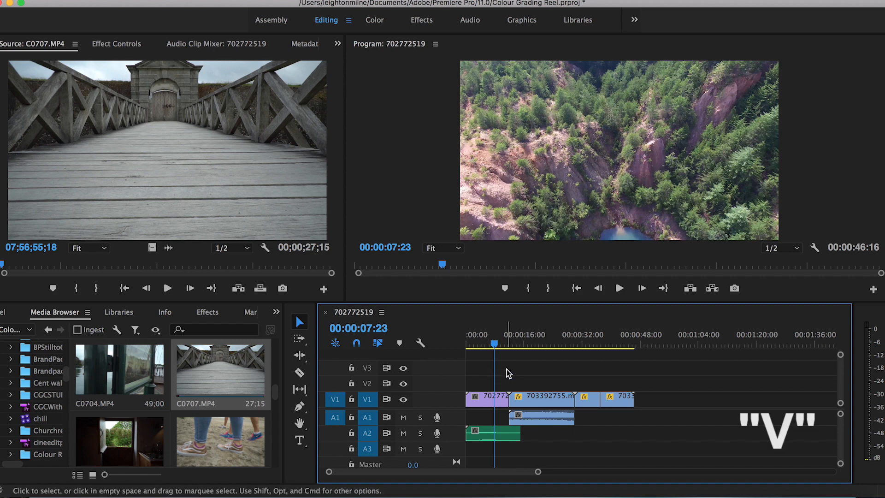
{"action": "mouse_move", "coordinate": [299, 322]}
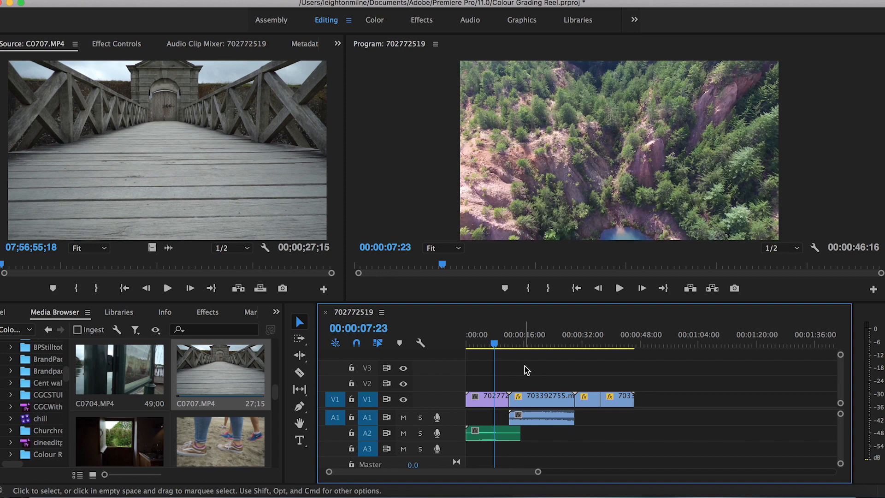
- Try Rate Stretch, move the playhead to 04:20, and split the opening aerial clip
{"action": "left_click", "coordinate": [299, 354]}
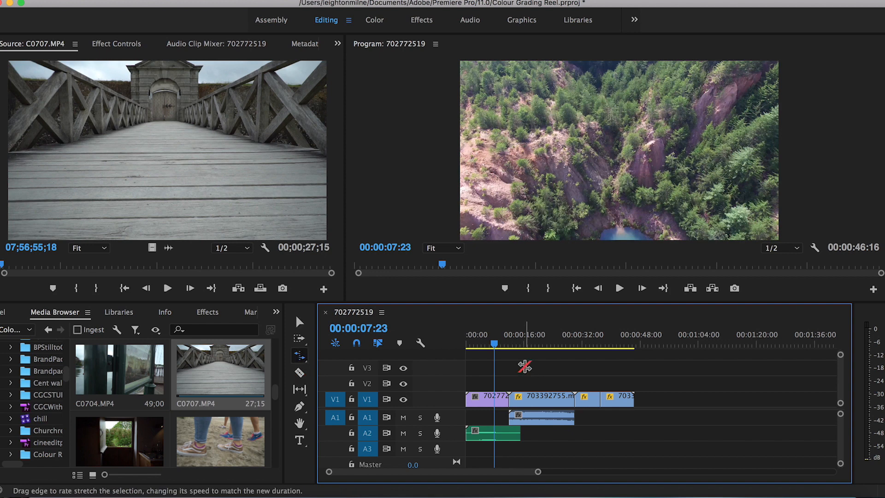
{"action": "left_click", "coordinate": [299, 321]}
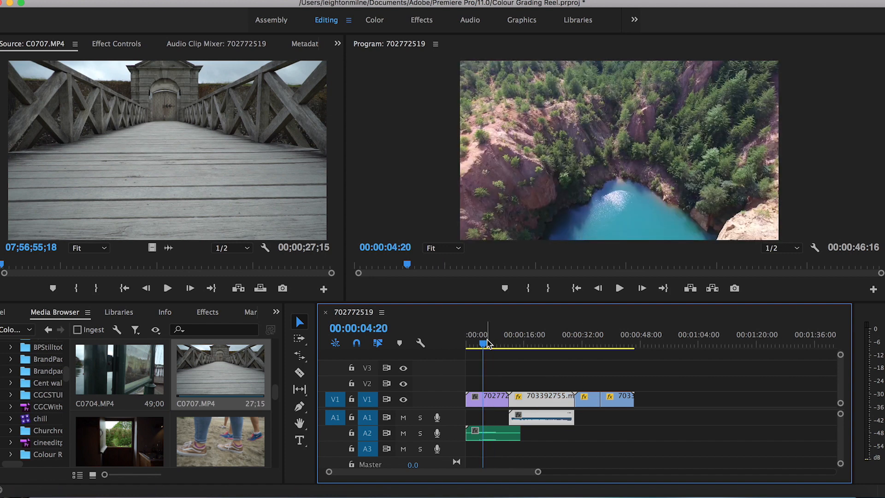
{"action": "key", "text": "c"}
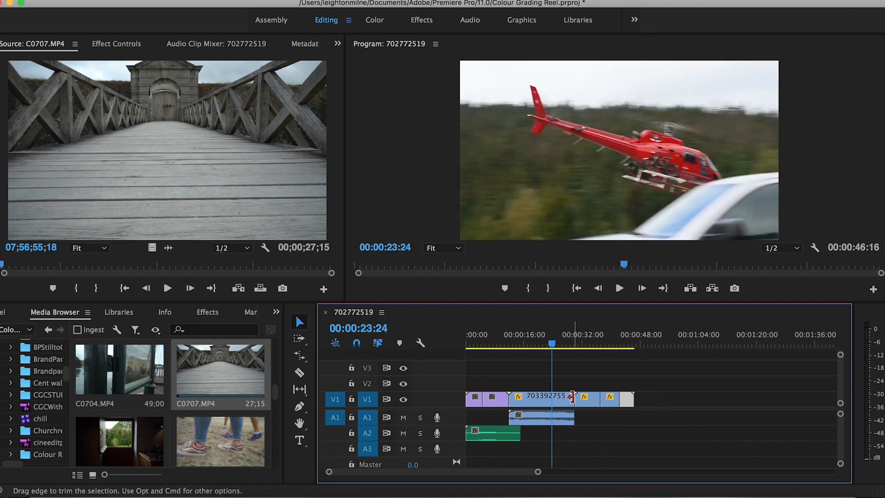
{"action": "mouse_move", "coordinate": [571, 397]}
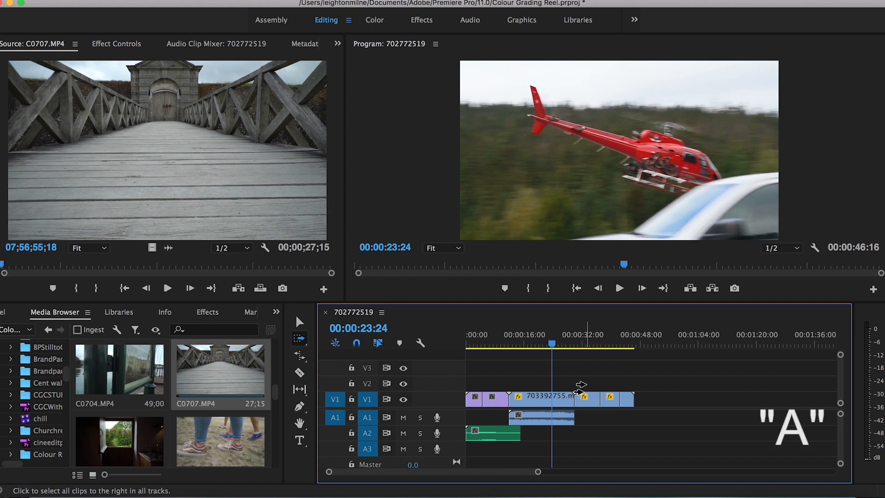
{"action": "mouse_move", "coordinate": [631, 329]}
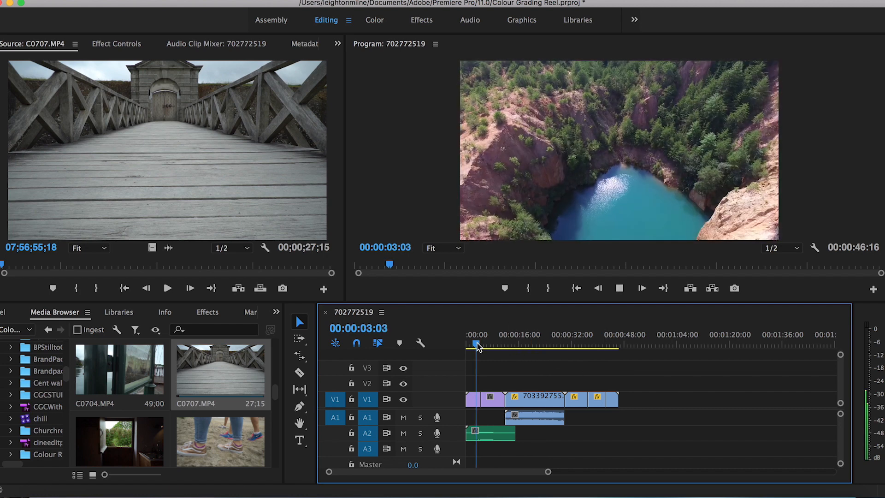
- Play and stop the reel, then select a clip on the video track
{"action": "key", "text": "space"}
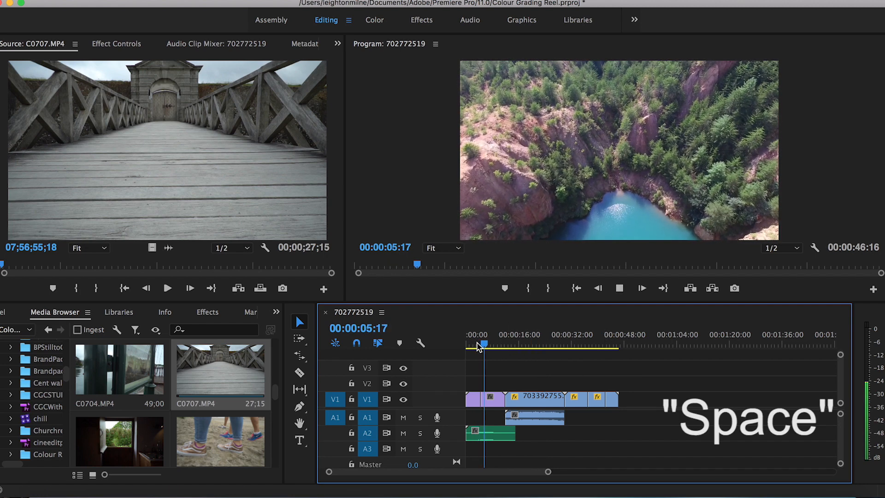
{"action": "key", "text": "space"}
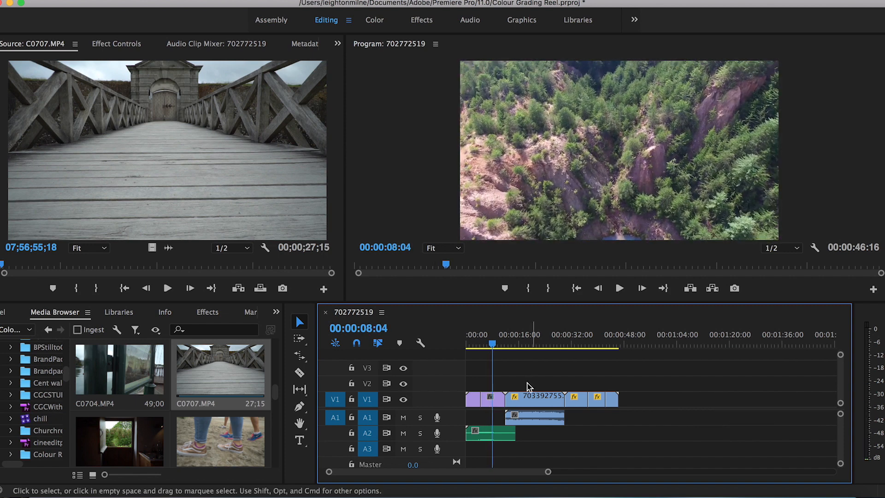
{"action": "left_click", "coordinate": [575, 334]}
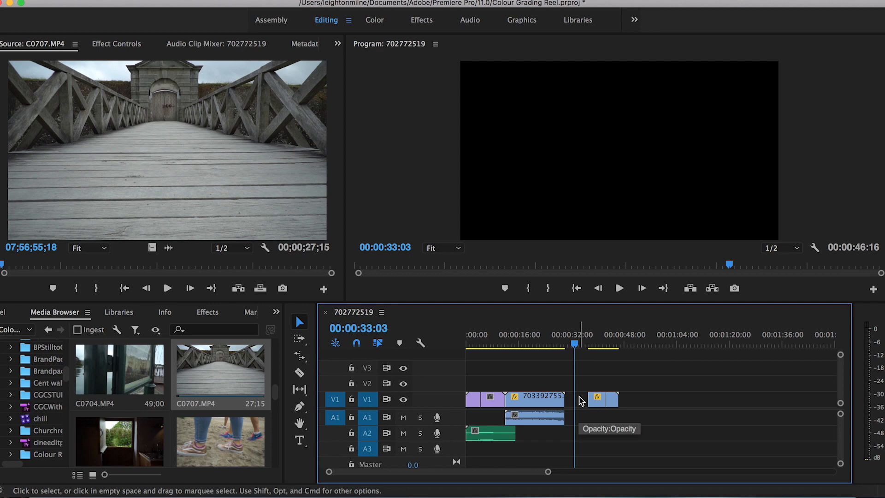
{"action": "left_click", "coordinate": [559, 345]}
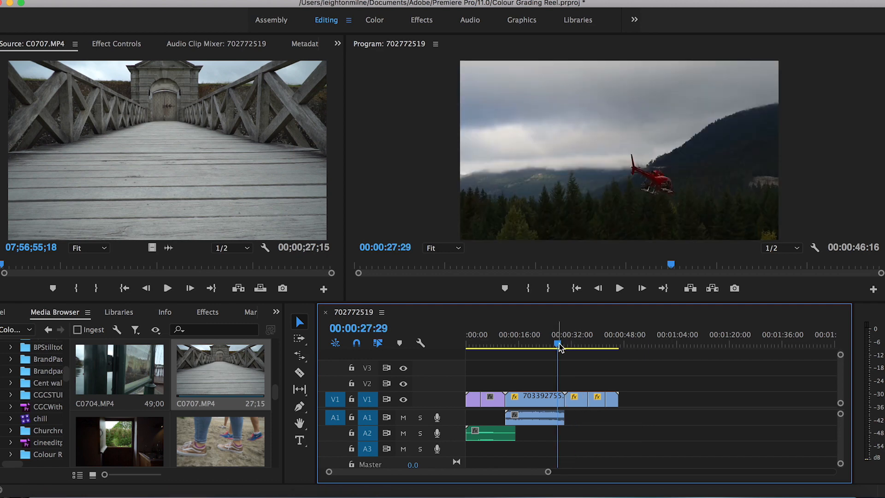
- Split the pigeon street clip at 00:00:32:16 and shorten the end clips on V1
{"action": "left_click_drag", "start_coordinate": [558, 345], "coordinate": [573, 345]}
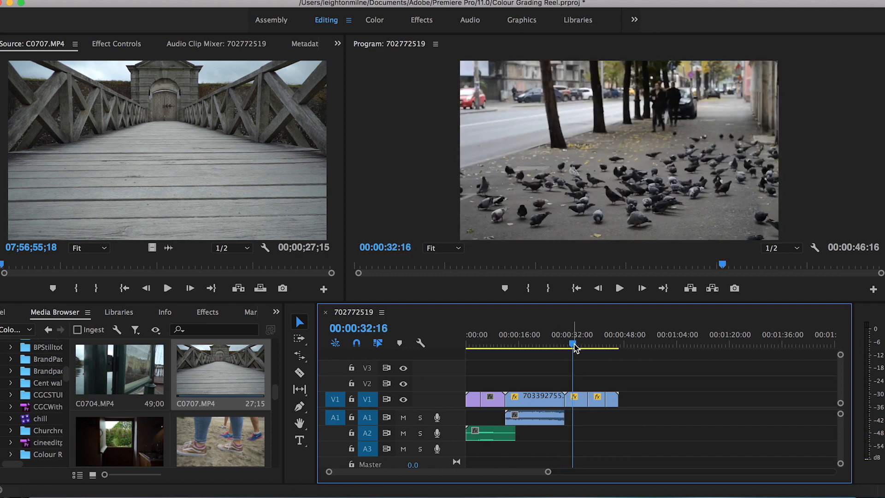
{"action": "left_click", "coordinate": [300, 372]}
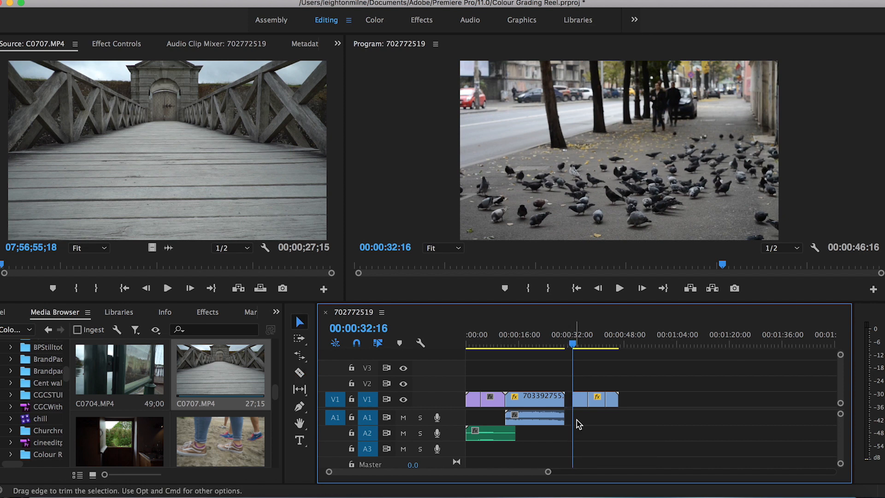
{"action": "mouse_move", "coordinate": [583, 410]}
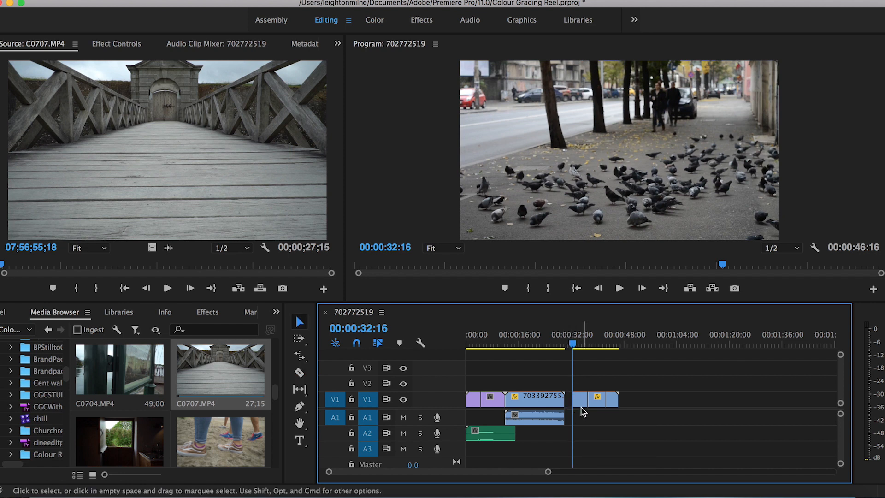
{"action": "left_click_drag", "start_coordinate": [598, 399], "coordinate": [582, 399]}
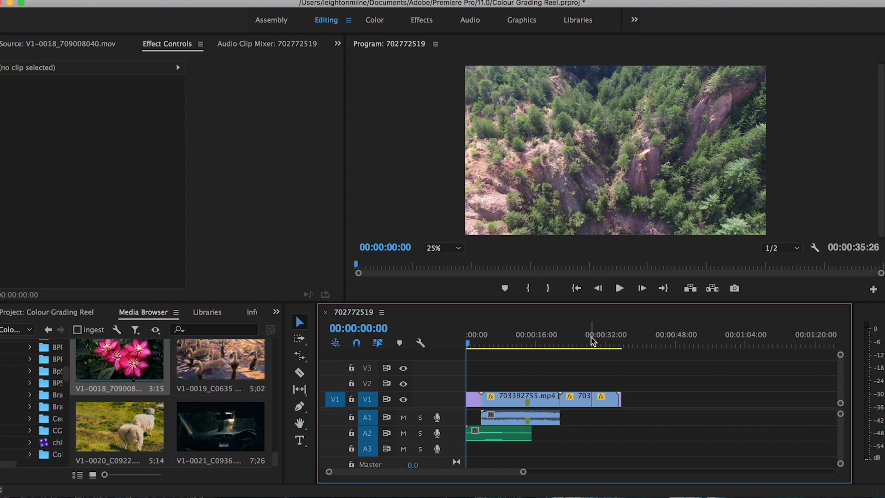
{"action": "mouse_move", "coordinate": [485, 389]}
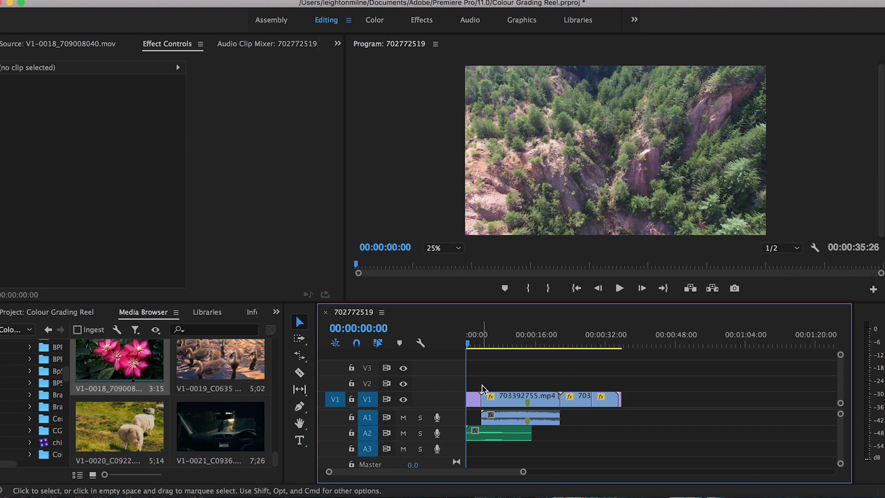
- Select the opening clip and scrub from the helicopter shot to the pigeon street shot
{"action": "left_click", "coordinate": [574, 346]}
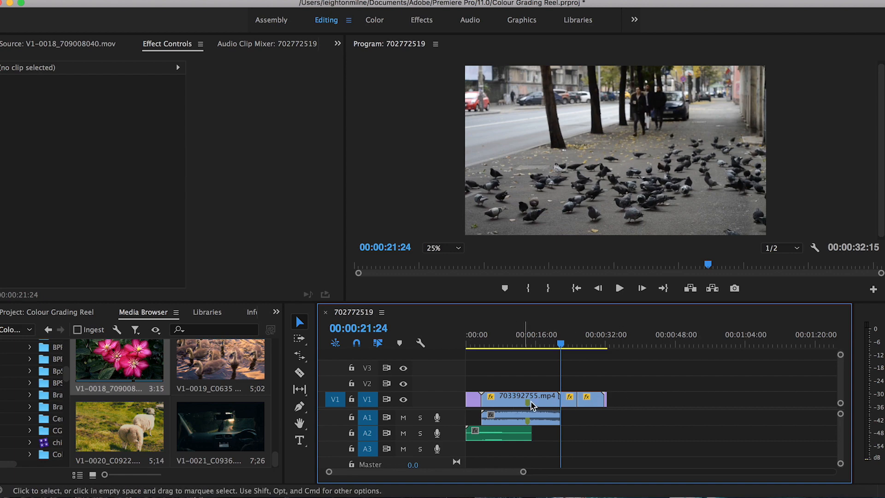
{"action": "left_click", "coordinate": [554, 343]}
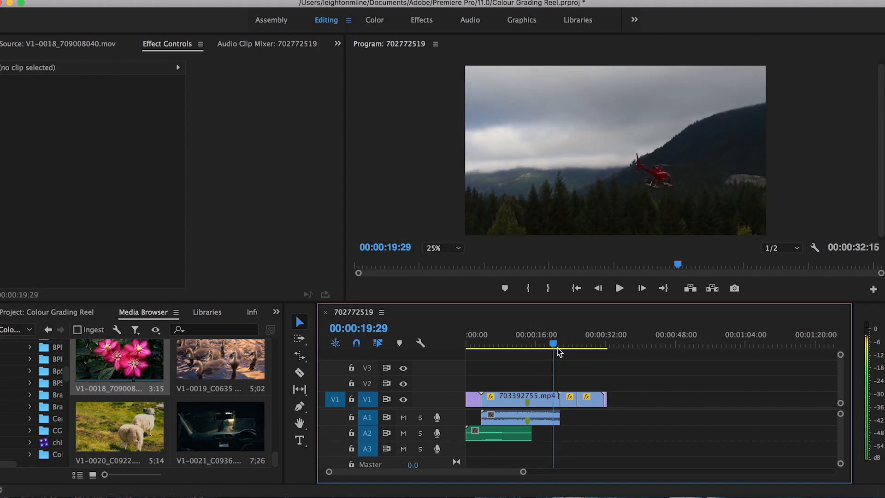
{"action": "left_click_drag", "start_coordinate": [553, 342], "coordinate": [562, 342]}
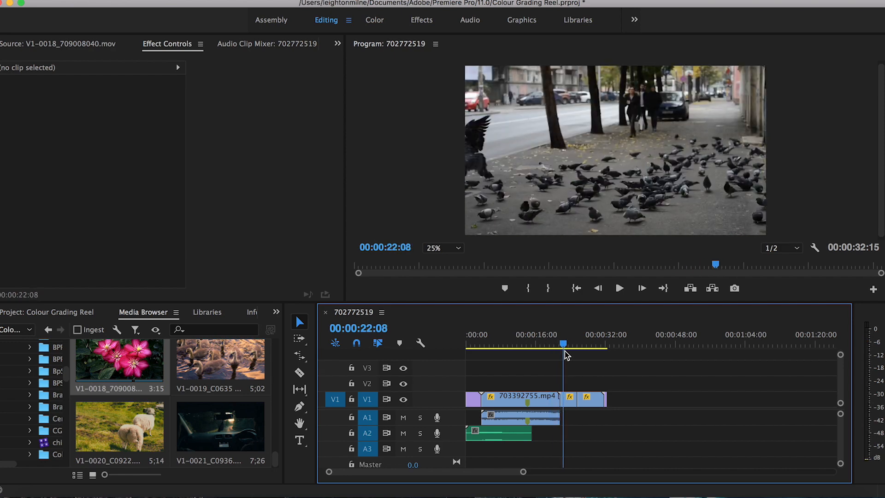
- Undo the last timeline edits with Cmd+Z, then redo them with Cmd+Shift+Z
{"action": "key", "text": "cmd+z"}
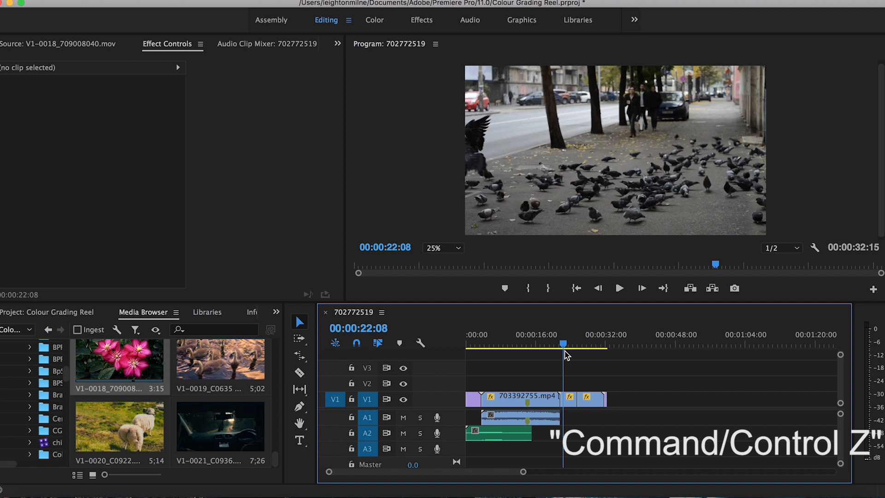
{"action": "key", "text": "cmd+z"}
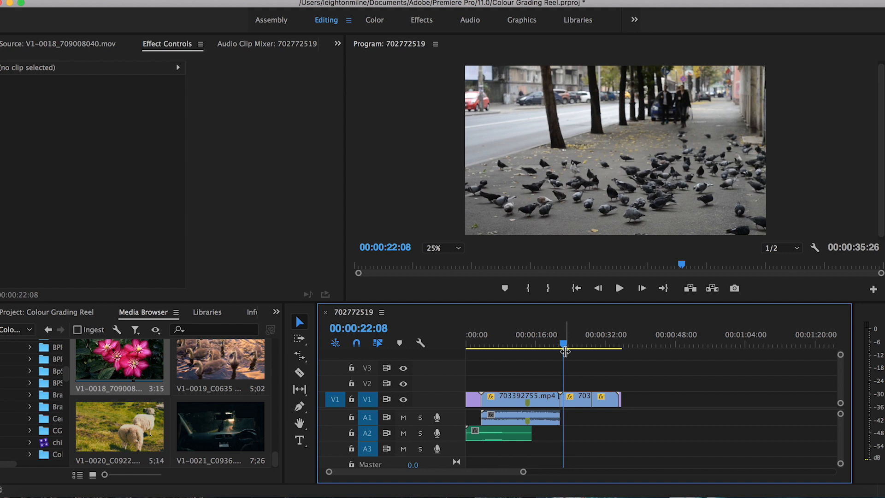
{"action": "key", "text": "cmd+shift+z"}
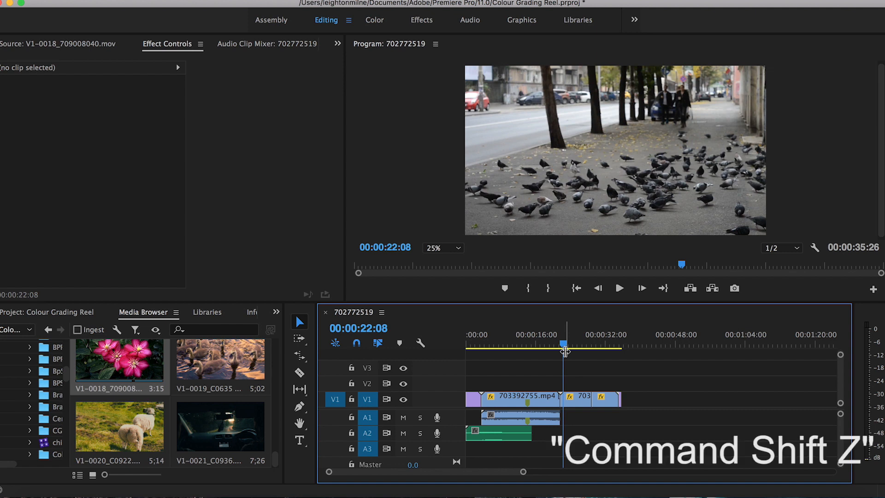
{"action": "key", "text": "cmd+shift+z"}
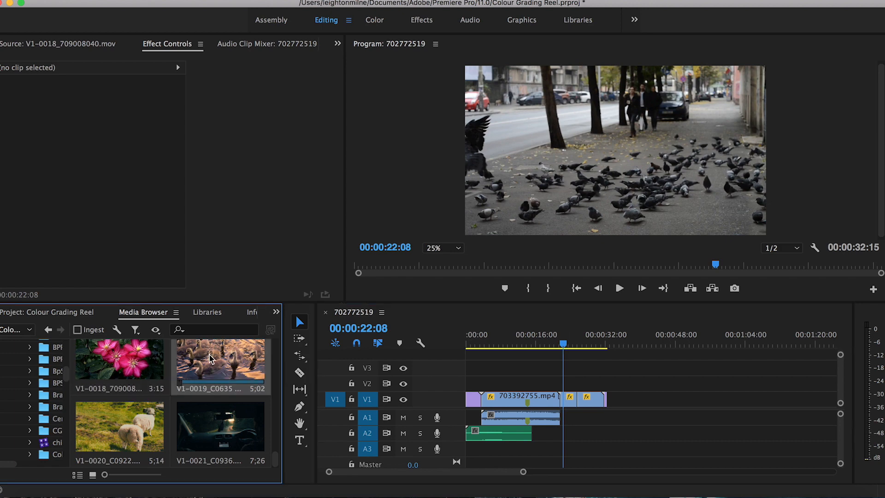
- Load V1-0019_C0635 copy.mov from the Media Browser into the Source Monitor
{"action": "double_click", "coordinate": [221, 359]}
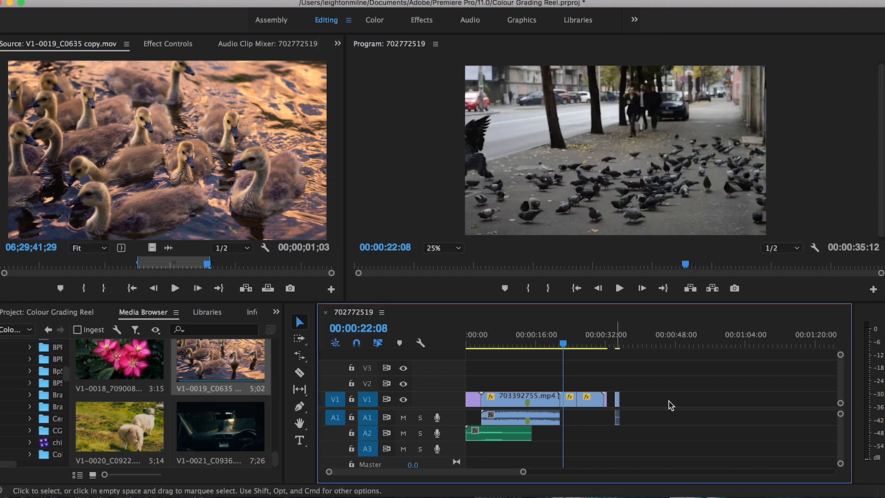
{"action": "mouse_move", "coordinate": [153, 249]}
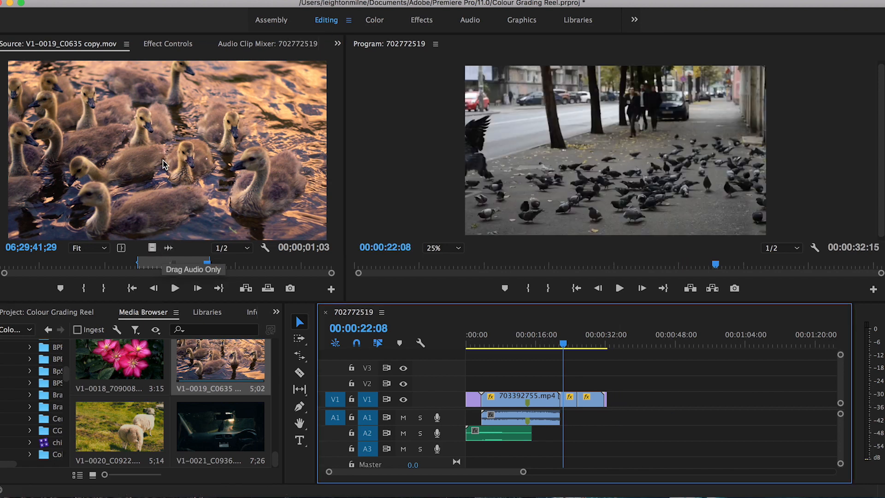
{"action": "mouse_move", "coordinate": [151, 248]}
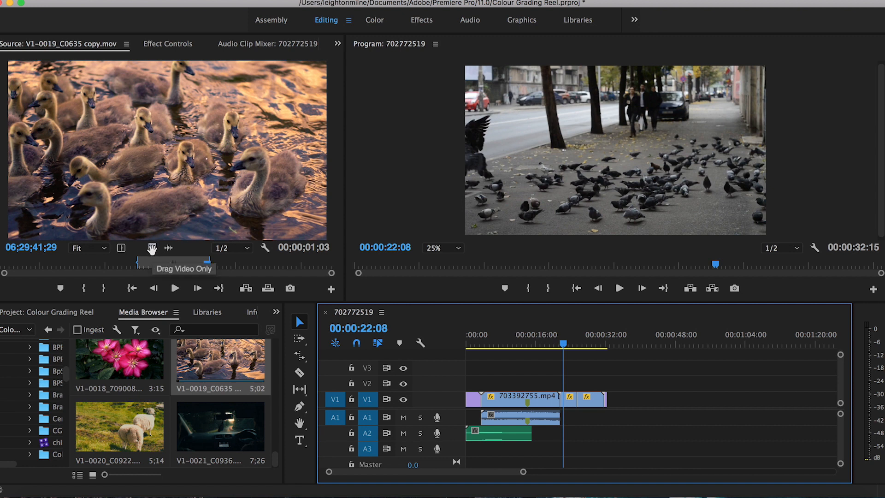
{"action": "mouse_move", "coordinate": [149, 249]}
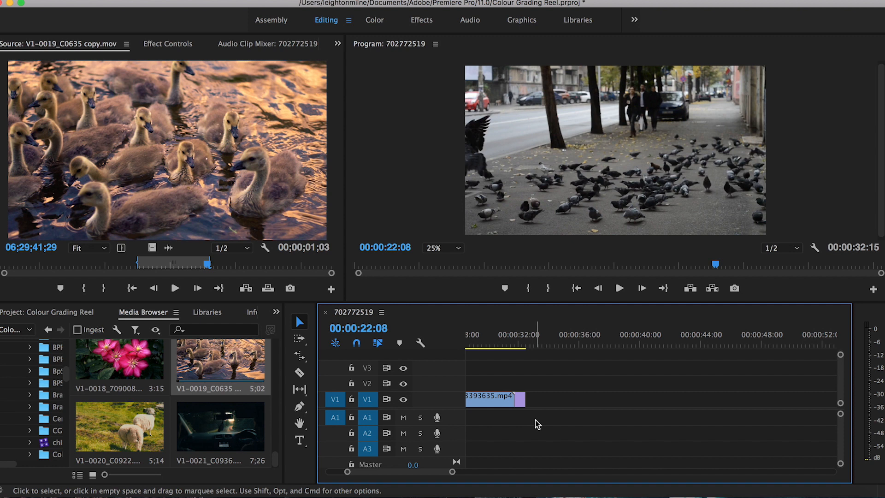
- Save the Colour Grading Reel project with Cmd+S
{"action": "key", "text": "cmd+s"}
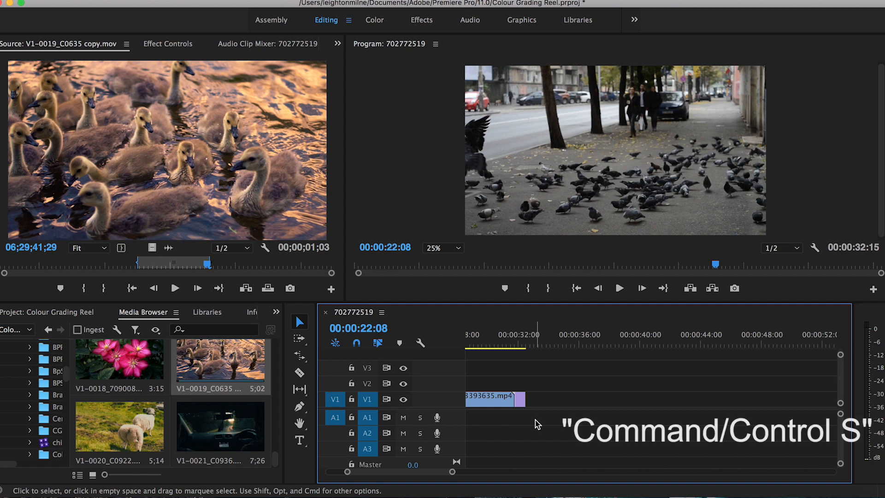
{"action": "key", "text": "cmd+s"}
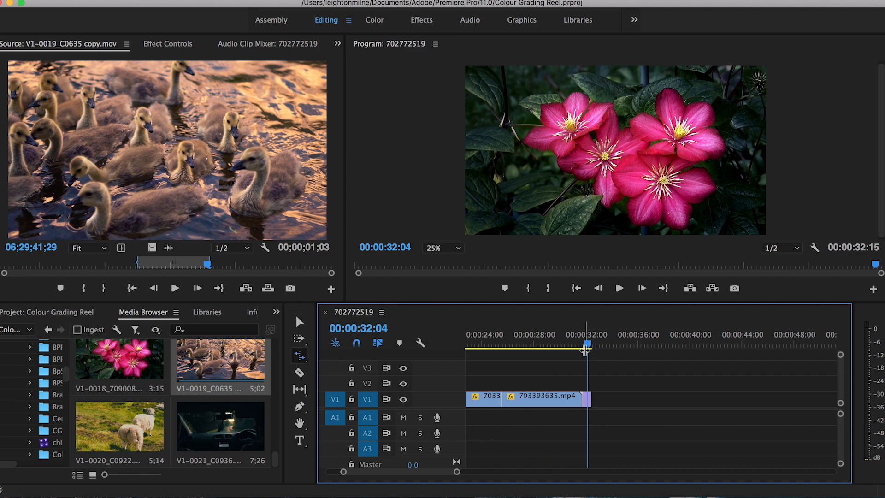
{"action": "mouse_move", "coordinate": [603, 386]}
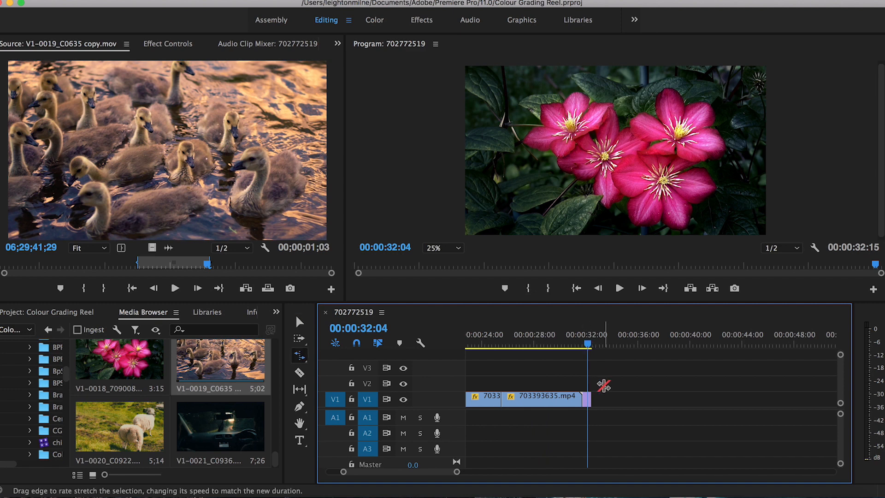
- Rate-stretch 703393635.mp4 to 98.41% speed, then return the playhead to about 25 seconds
{"action": "key", "text": "r"}
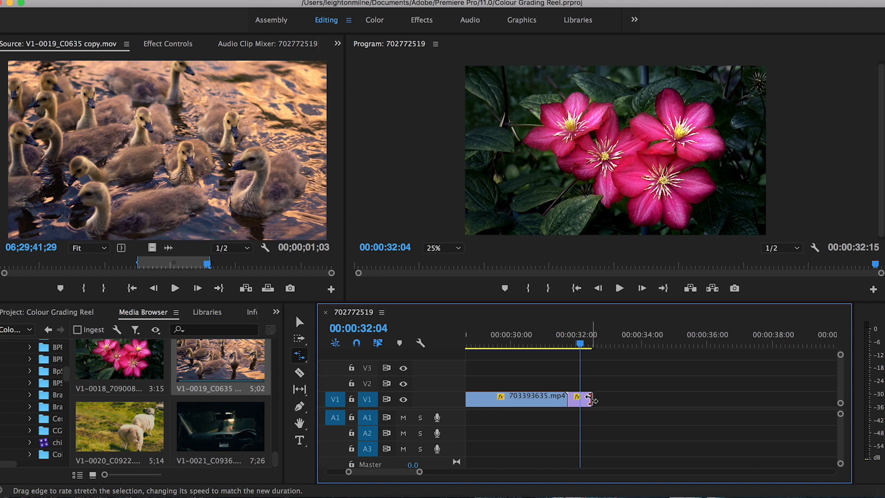
{"action": "left_click_drag", "start_coordinate": [593, 399], "coordinate": [649, 399]}
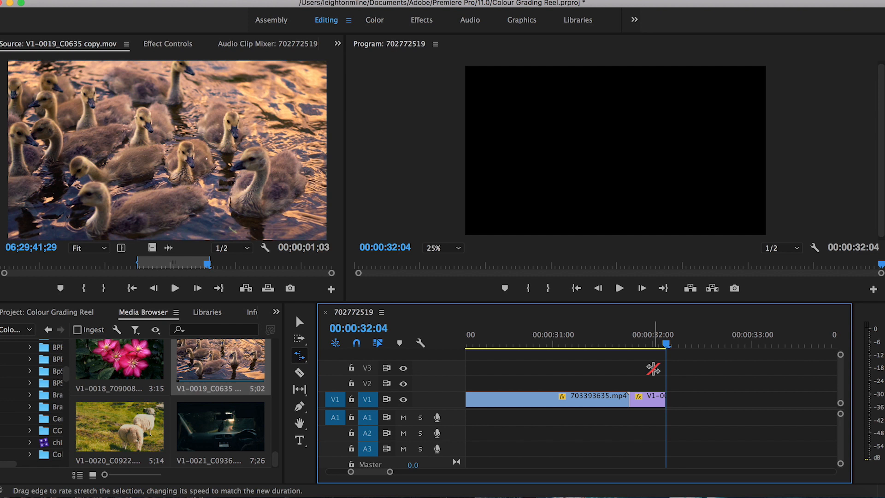
{"action": "left_click", "coordinate": [299, 321]}
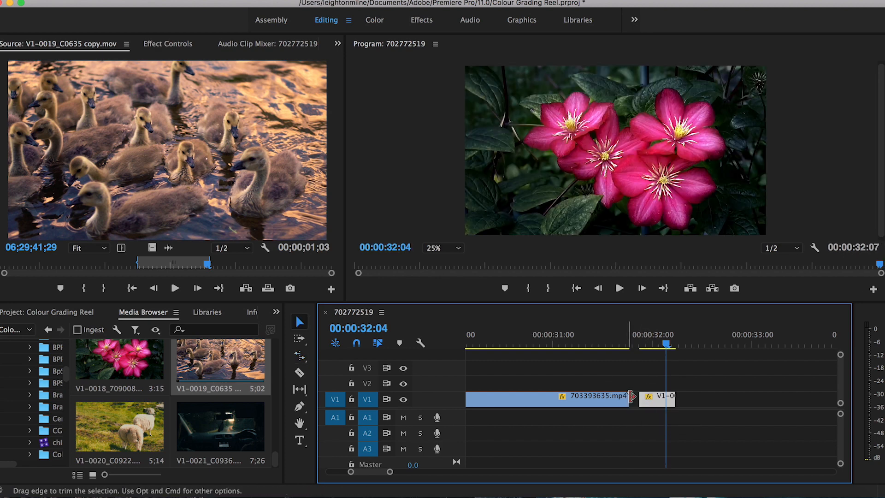
{"action": "left_click", "coordinate": [300, 356]}
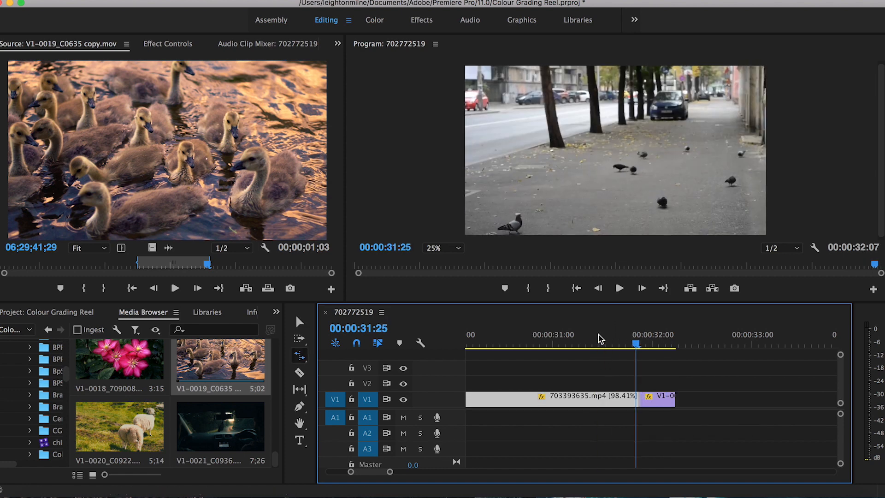
{"action": "left_click", "coordinate": [619, 288]}
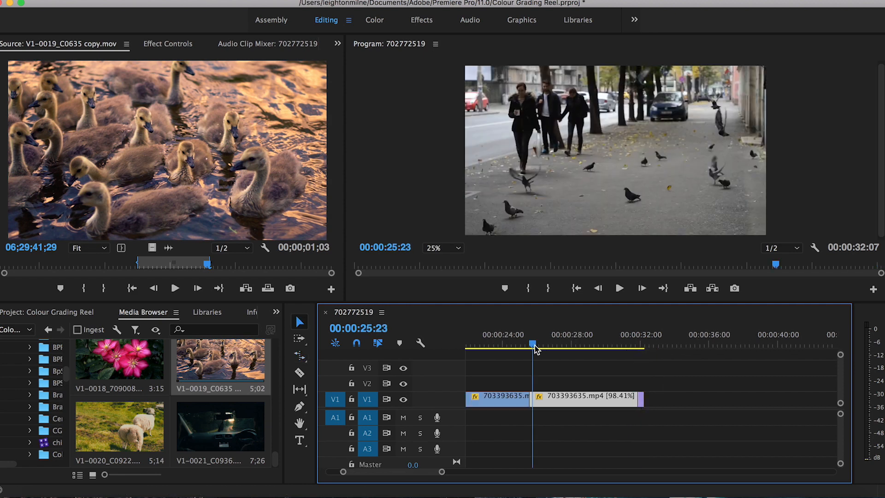
- Add a marker near 25 seconds and continue marking along the pigeon street clip
{"action": "key", "text": "m"}
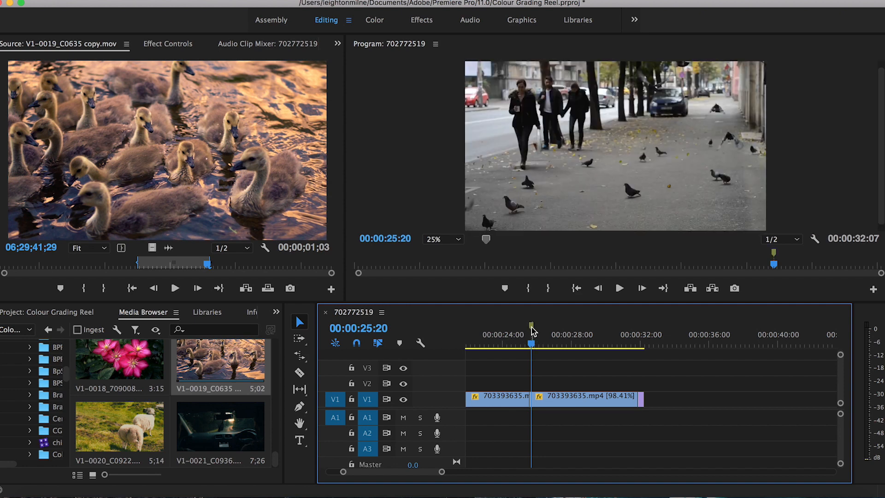
{"action": "left_click", "coordinate": [548, 395]}
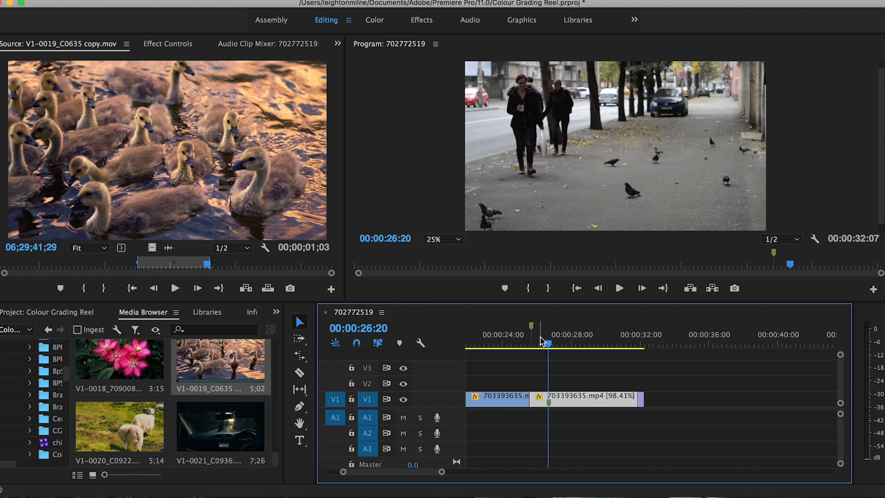
{"action": "left_click", "coordinate": [502, 341]}
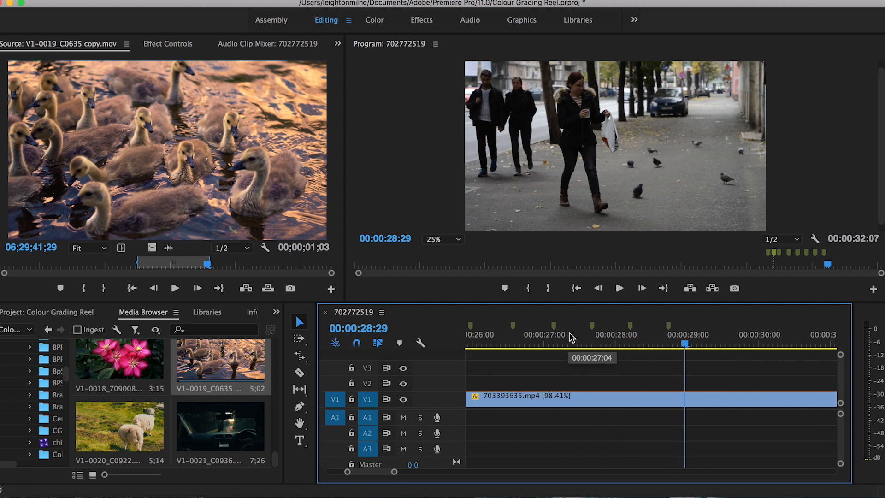
{"action": "left_click", "coordinate": [300, 373]}
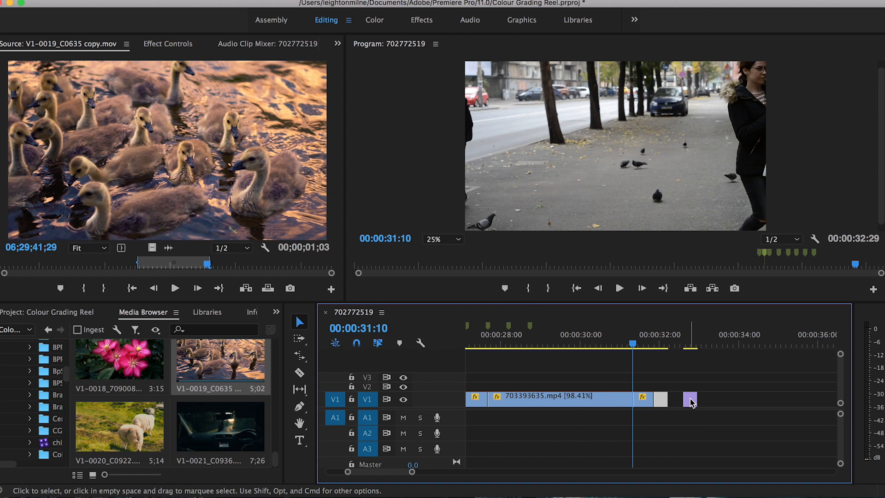
{"action": "mouse_move", "coordinate": [691, 401]}
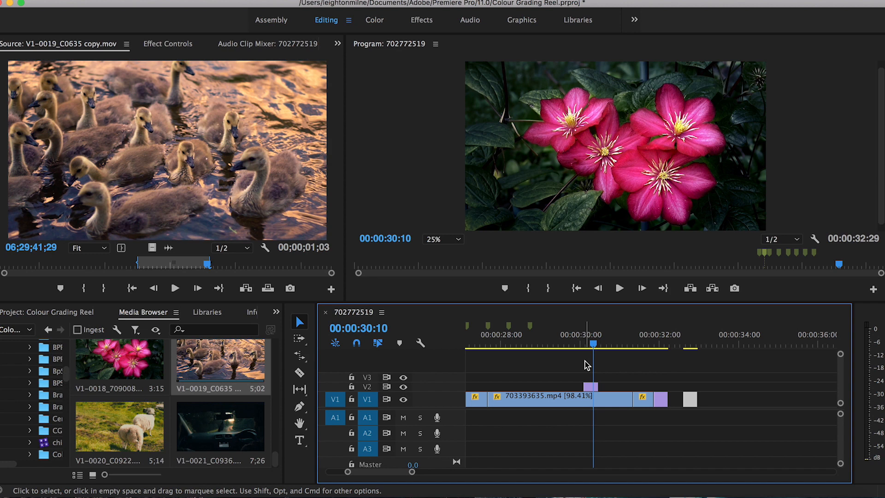
- Select the goslings clip near 30 seconds and drag it slightly later in the sequence
{"action": "left_click", "coordinate": [659, 344]}
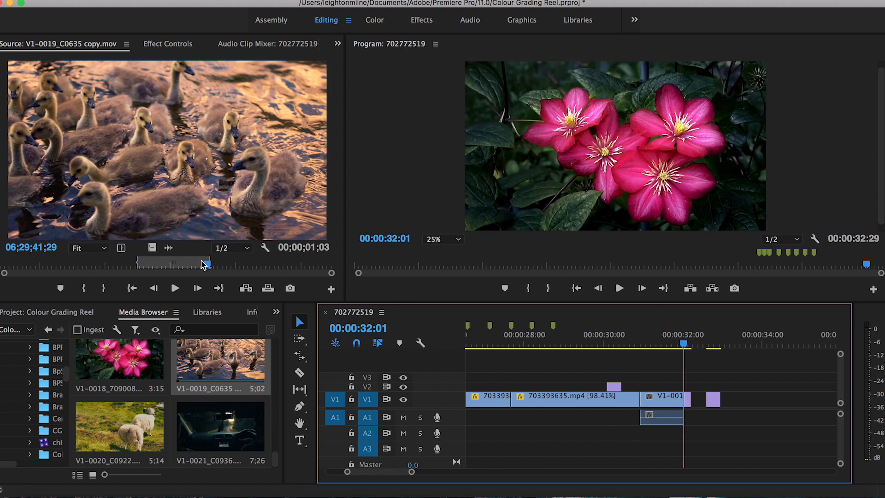
{"action": "left_click", "coordinate": [661, 344]}
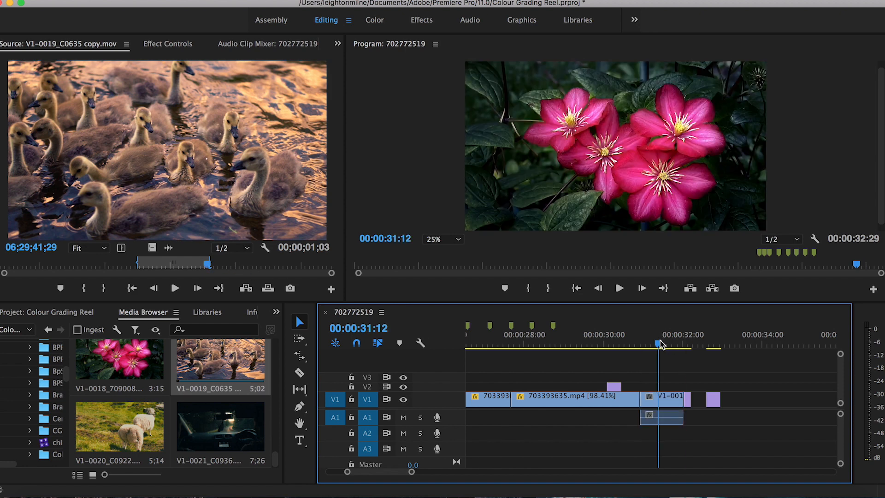
{"action": "left_click_drag", "start_coordinate": [660, 342], "coordinate": [649, 343]}
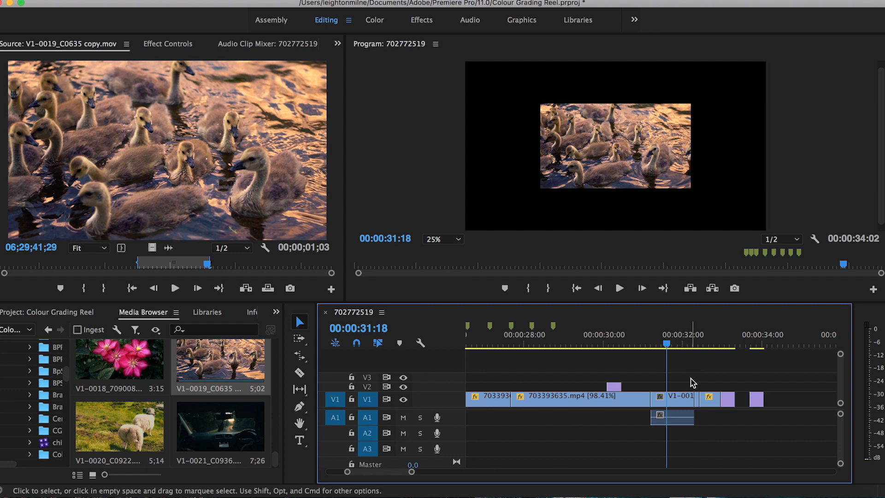
{"action": "mouse_move", "coordinate": [804, 402]}
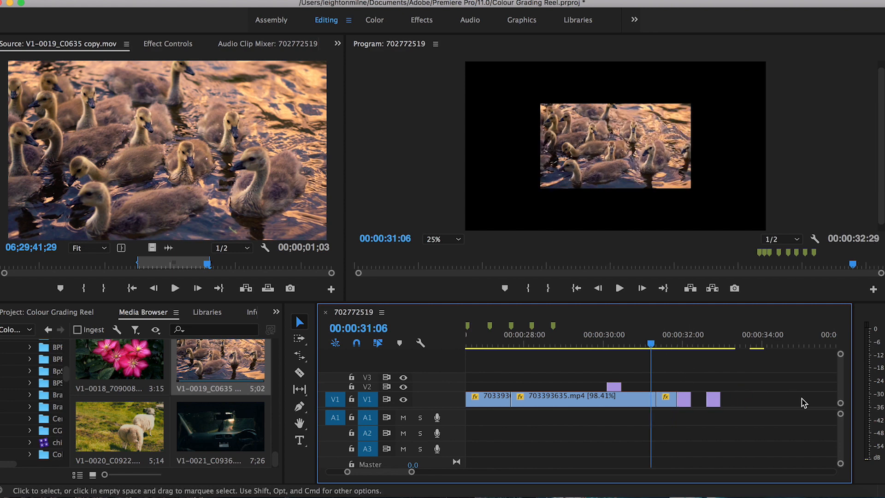
{"action": "left_click", "coordinate": [651, 345]}
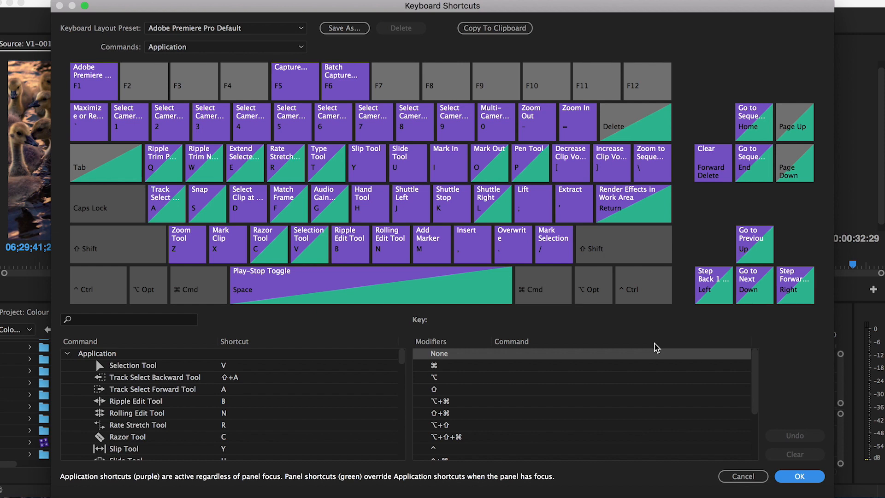
- Look over the default keyboard shortcut layout and cancel without changing any shortcuts
{"action": "left_click", "coordinate": [799, 475]}
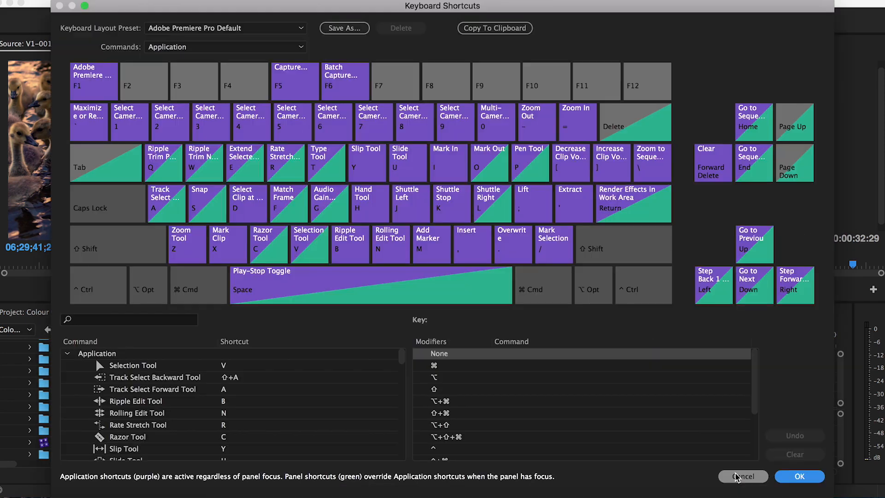
{"action": "mouse_move", "coordinate": [189, 142]}
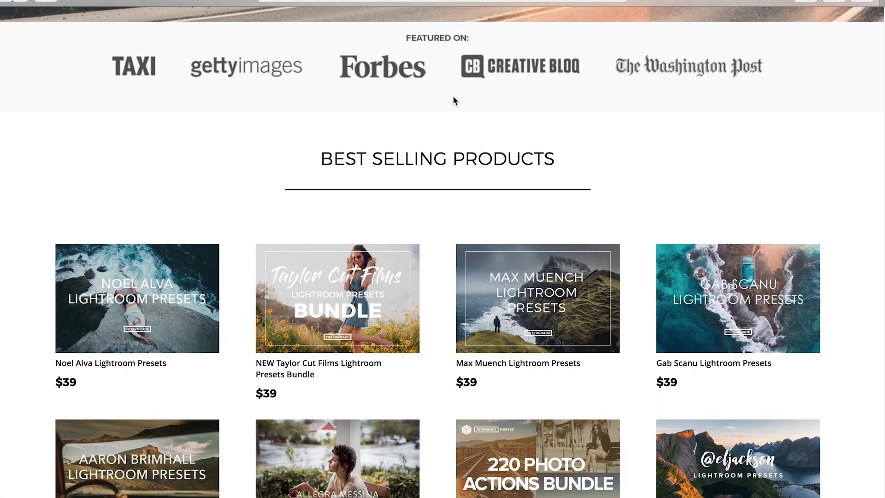
- Scroll the FilterGrade home page down through the Best Selling Products grid
{"action": "scroll", "scroll_direction": "down", "scroll_amount": 3}
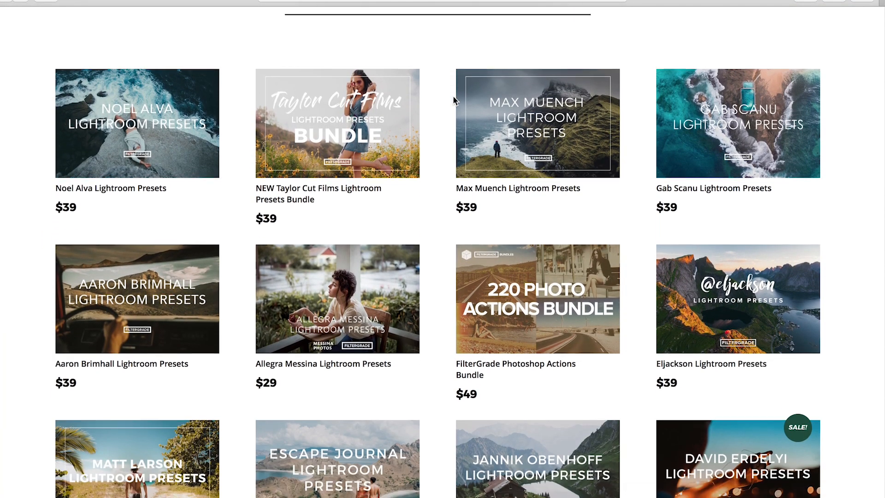
{"action": "scroll", "scroll_direction": "down", "scroll_amount": 3}
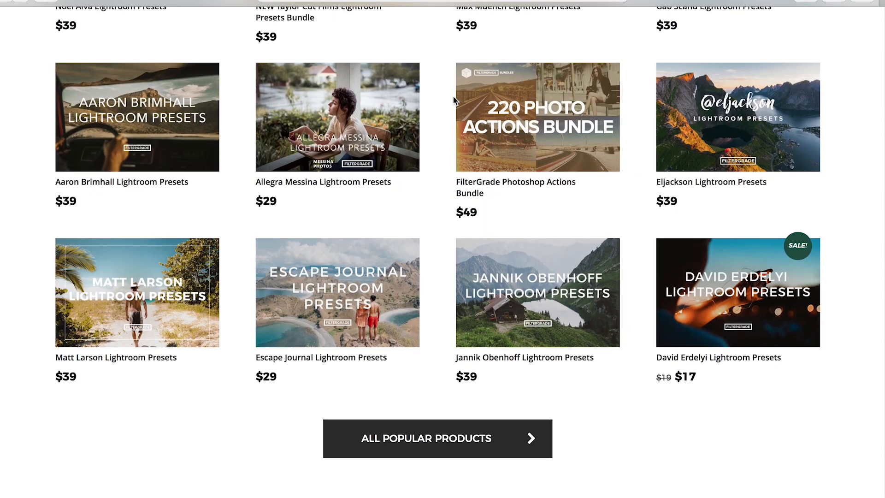